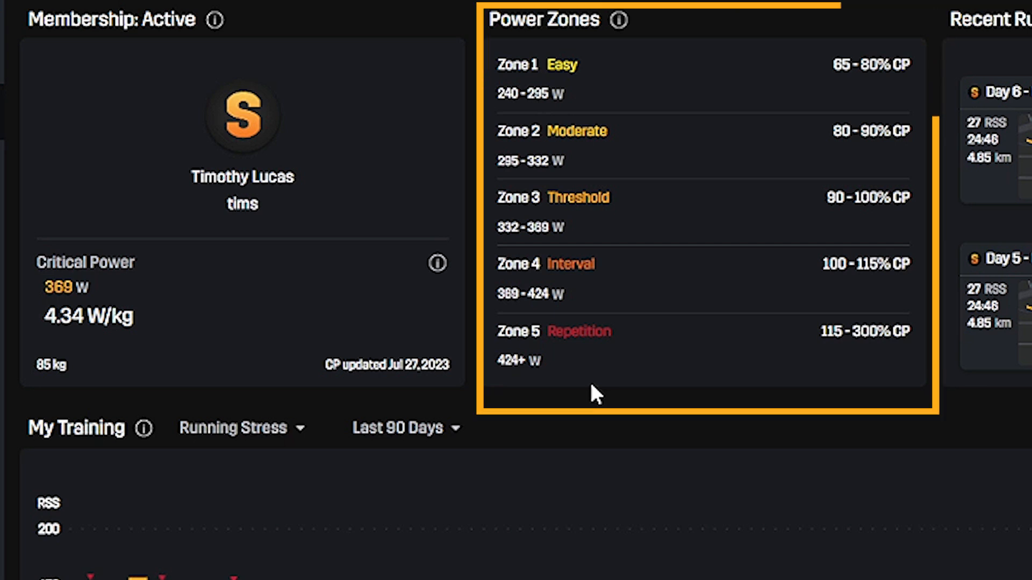
pyautogui.moveTo(754, 458)
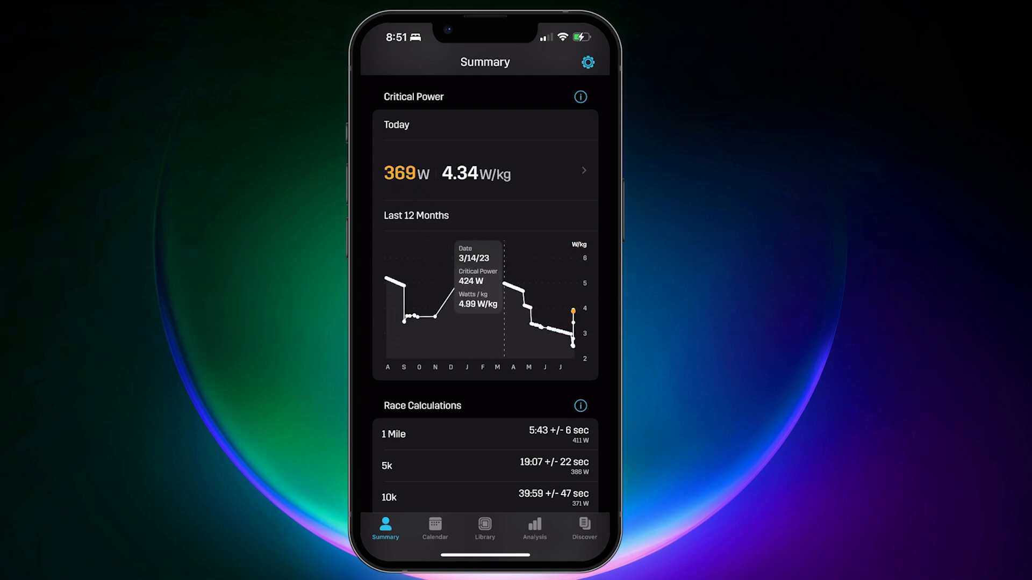
# Step: Open the Day 5 aerobic run and overlay the 369 W critical power line
pyautogui.click(434, 528)
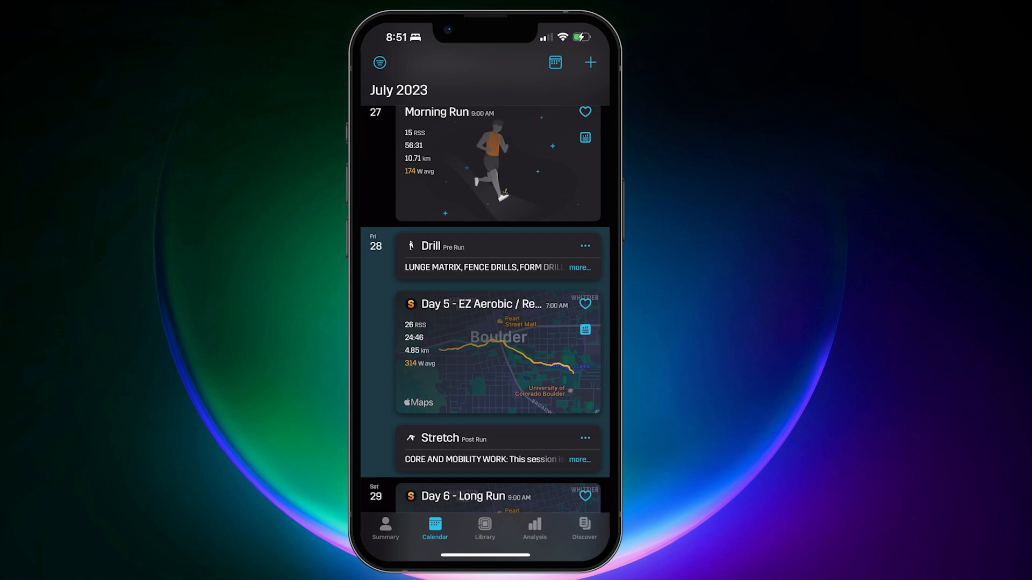
pyautogui.click(499, 305)
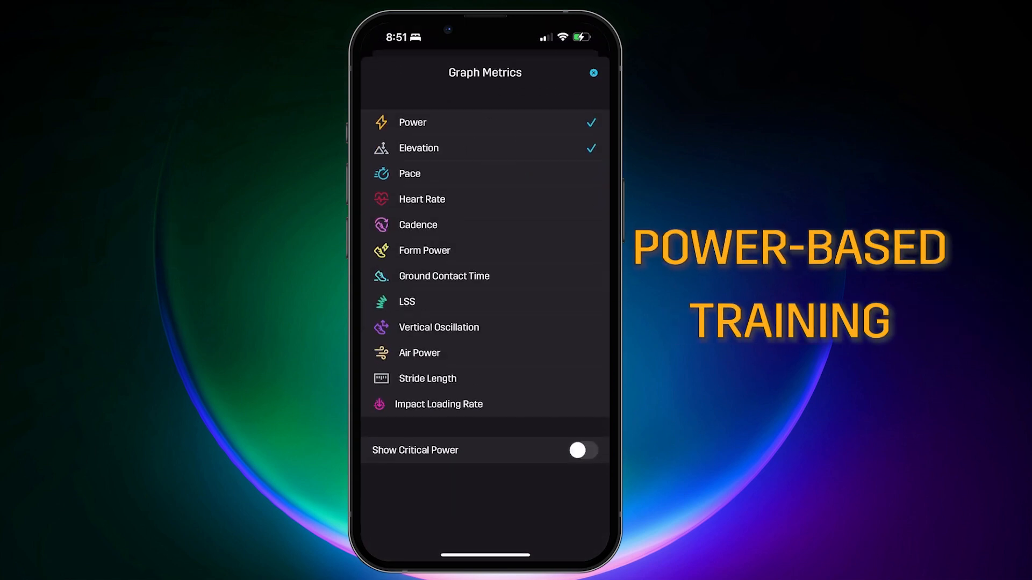
pyautogui.click(581, 450)
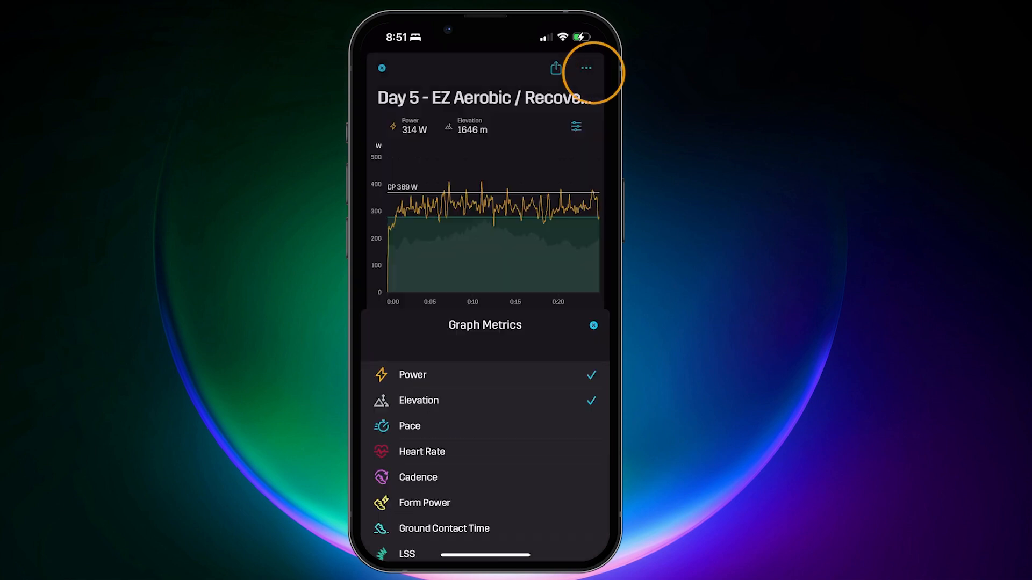
pyautogui.click(592, 326)
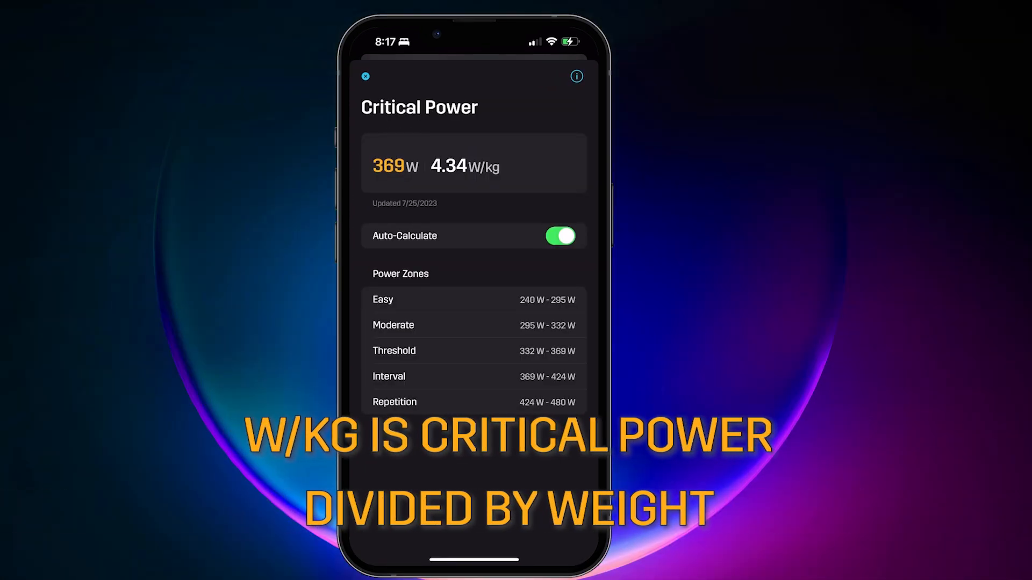
# Step: Close Critical Power and view mile-to-marathon race predictions with target powers
pyautogui.click(465, 166)
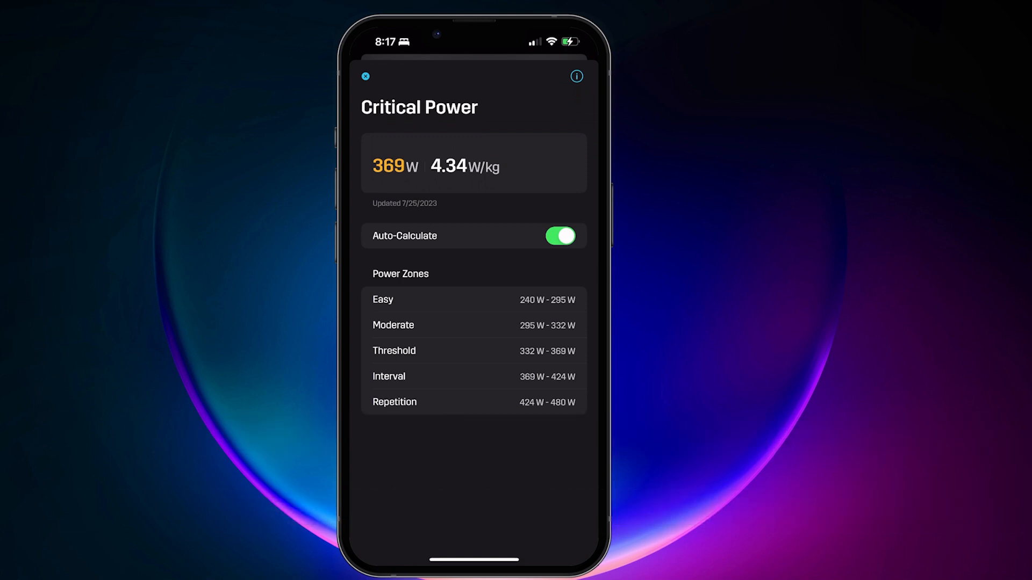
pyautogui.click(366, 77)
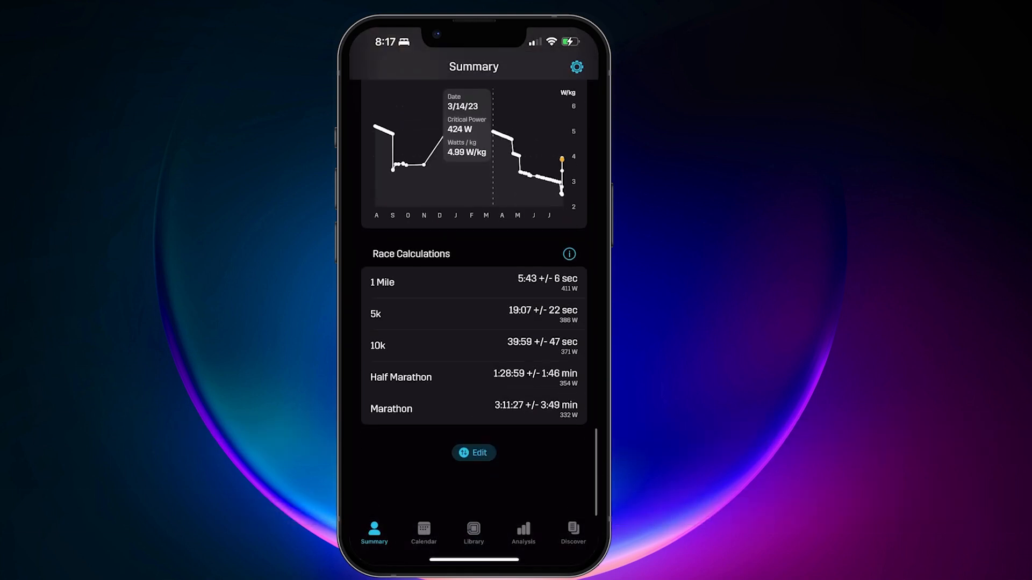